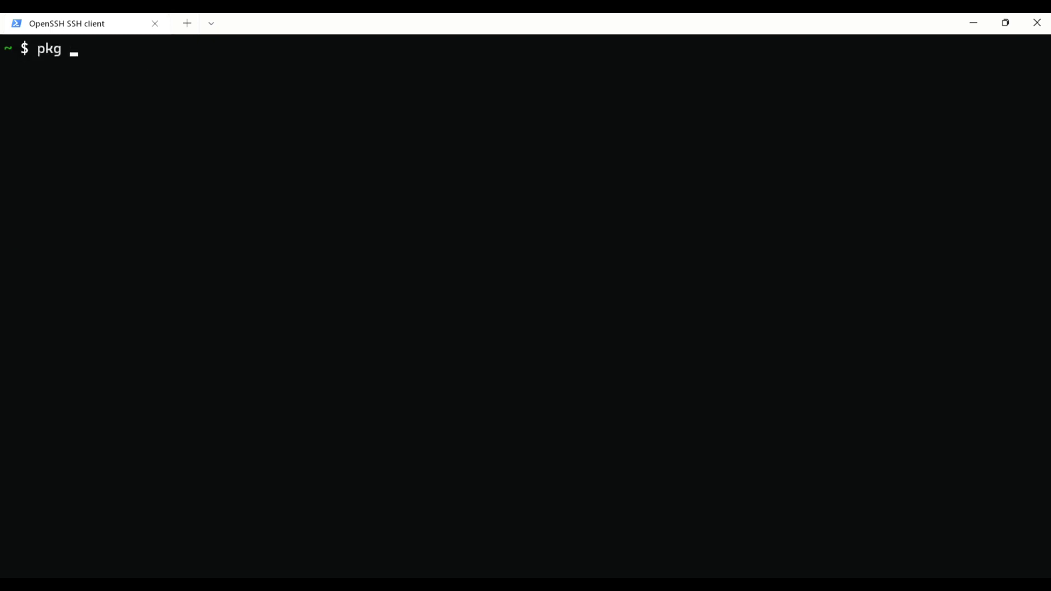
# - Install tur-repo with 'pkg install tur-repo -y', then begin 'pkg install chromium'
pyautogui.write('install tur-re')
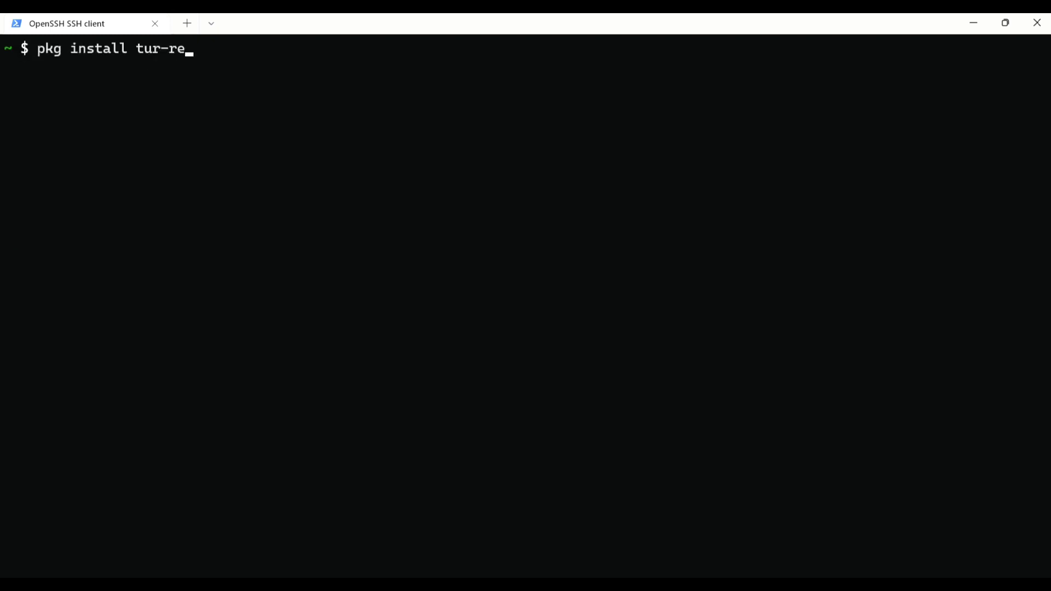
pyautogui.write('po -y')
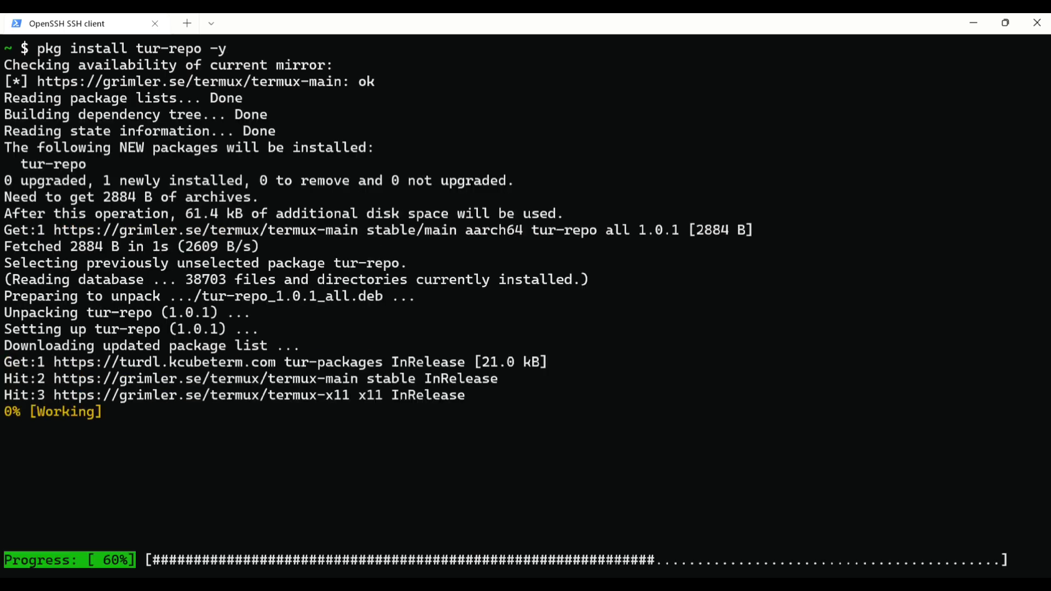
pyautogui.write('pkg install chro')
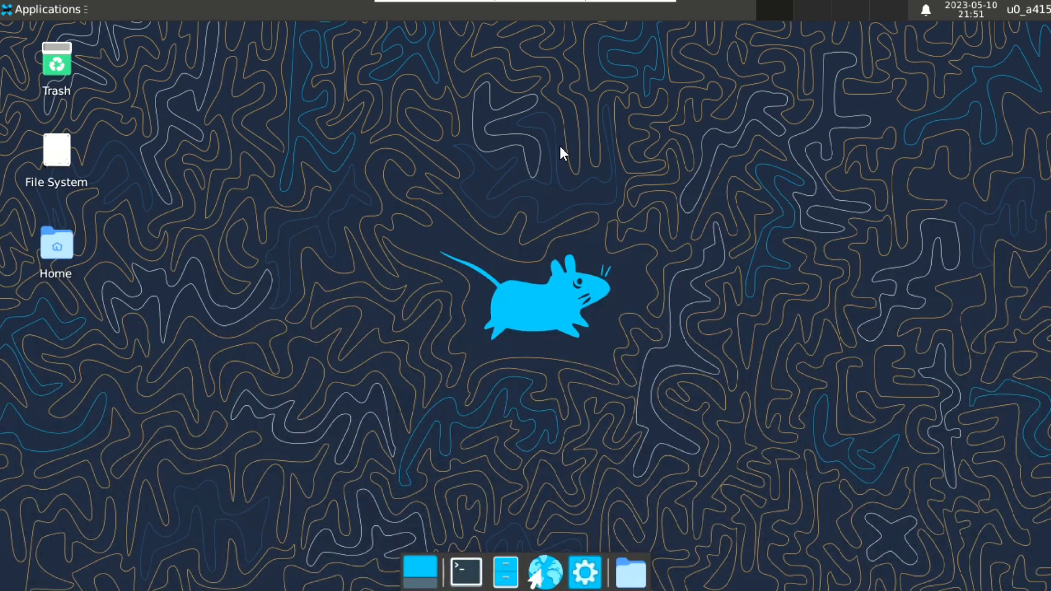
# - Launch Chromium from Applications > Internet on the Xfce desktop
pyautogui.click(44, 9)
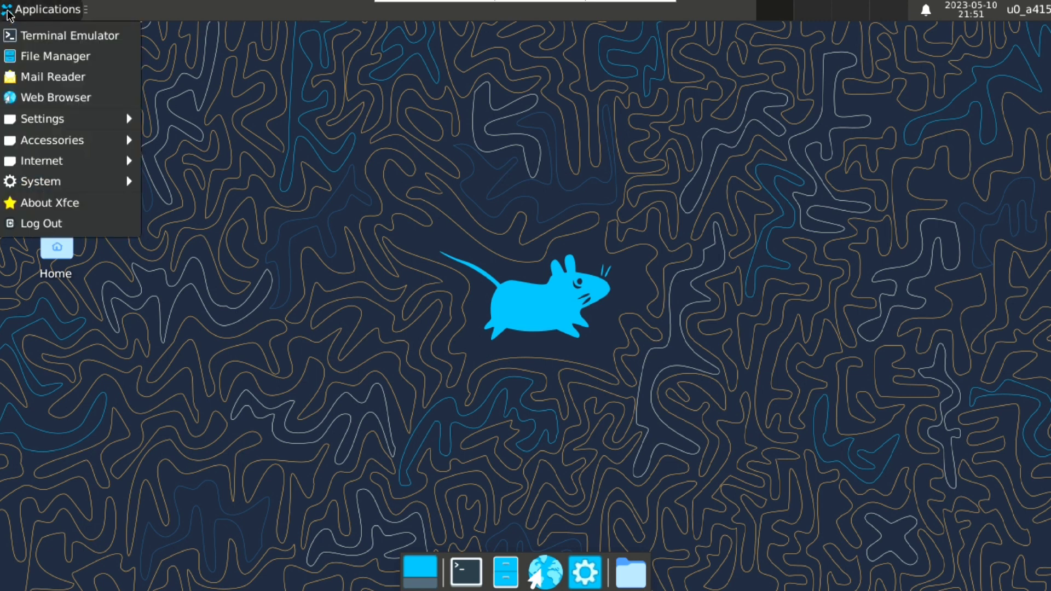
pyautogui.moveTo(40, 159)
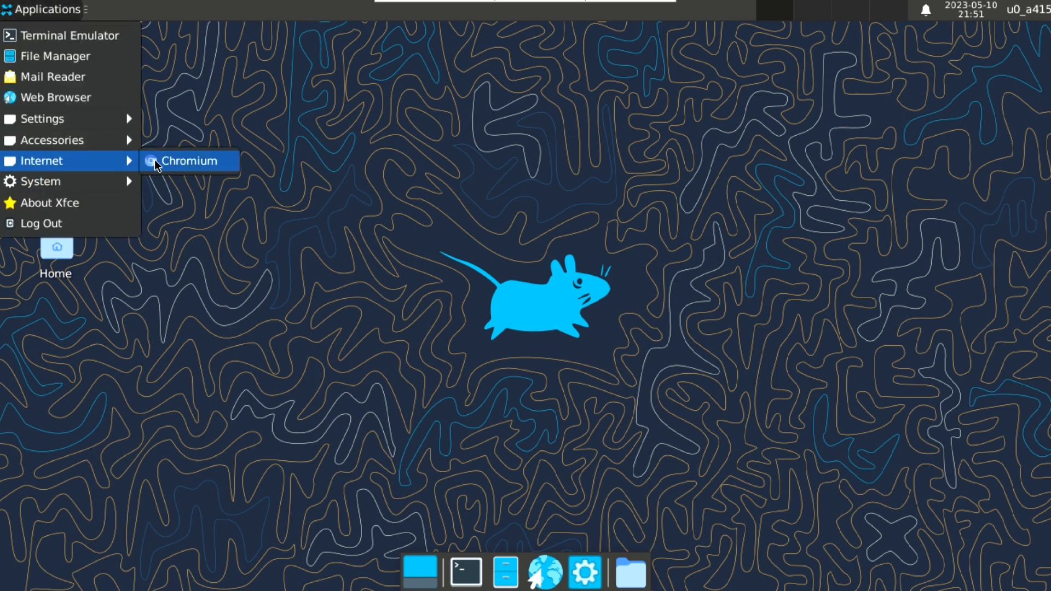
pyautogui.click(188, 159)
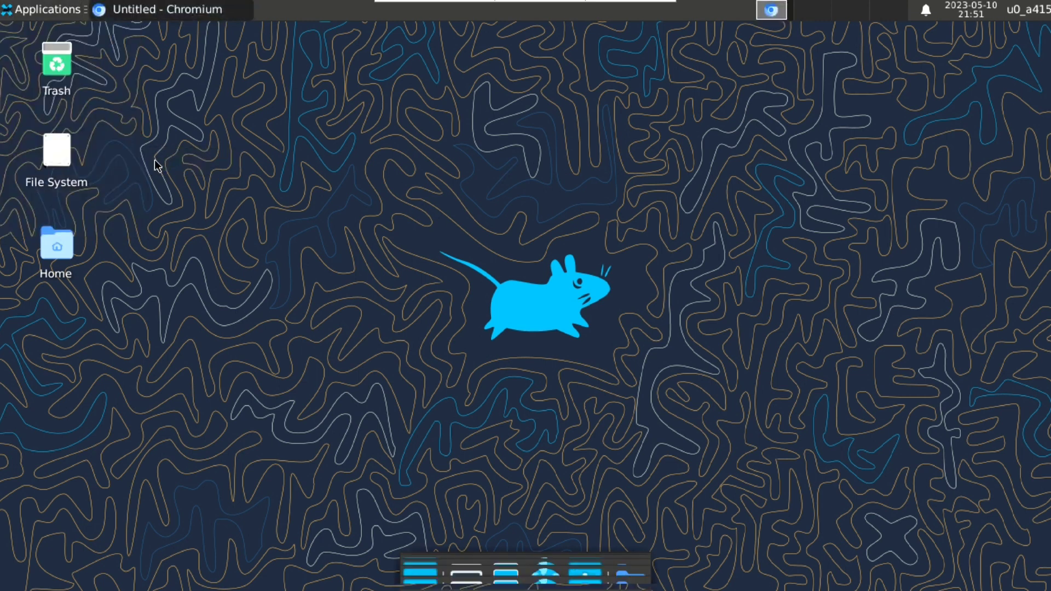